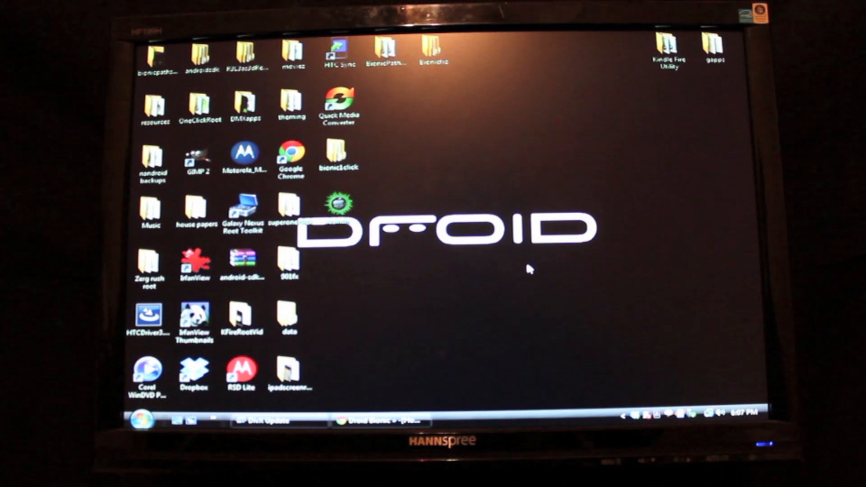
mouse_move(499, 275)
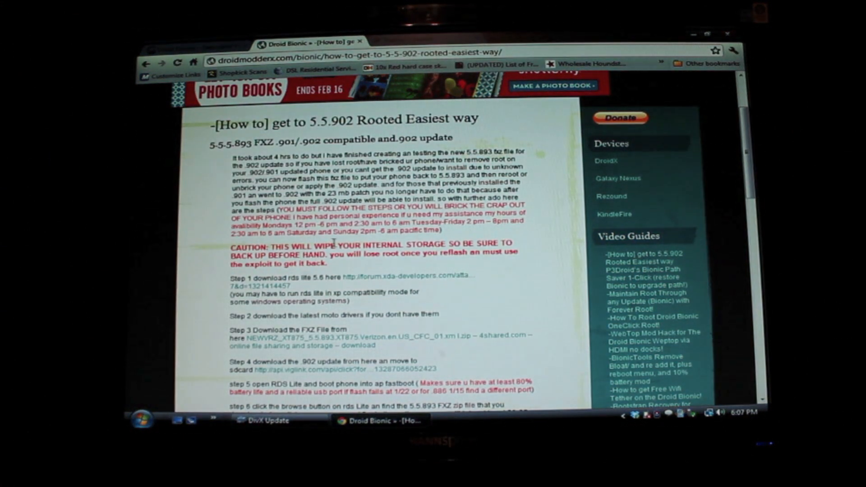
Step: Run the tehRoot batch script from bionic1click/tehRoot v1.1 to show its root options menu
scroll("down", 3)
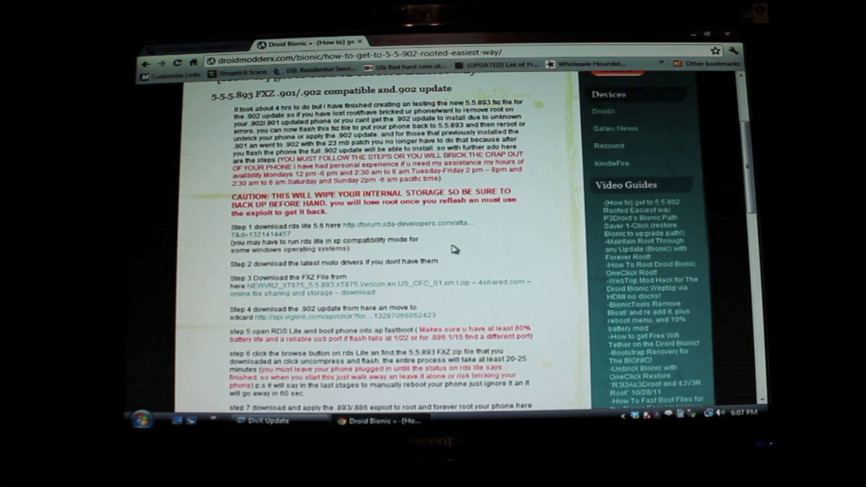
scroll("down", 3)
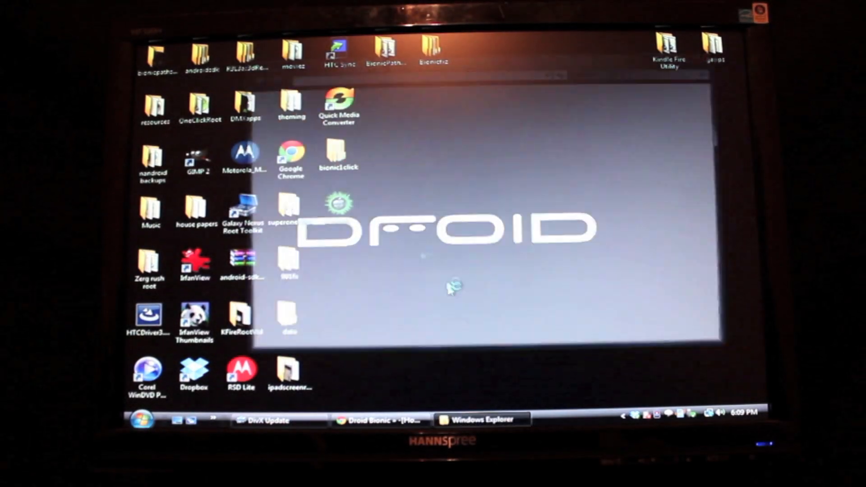
double_click(338, 154)
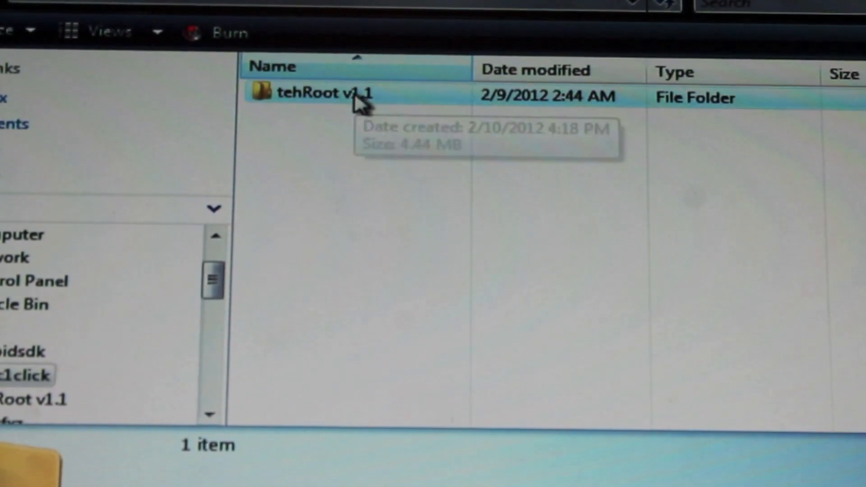
double_click(309, 93)
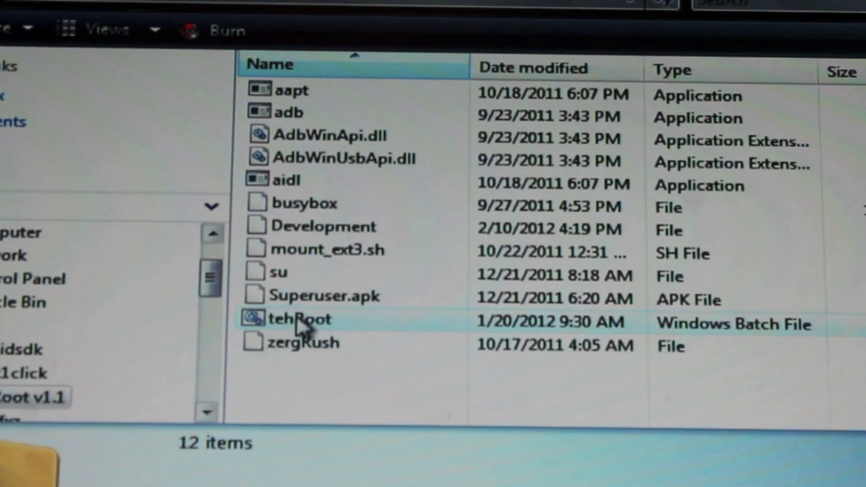
double_click(298, 320)
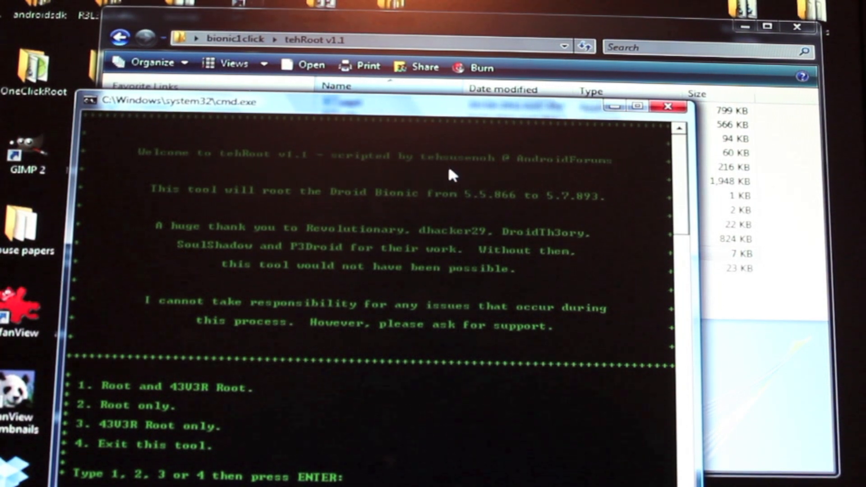
mouse_move(420, 205)
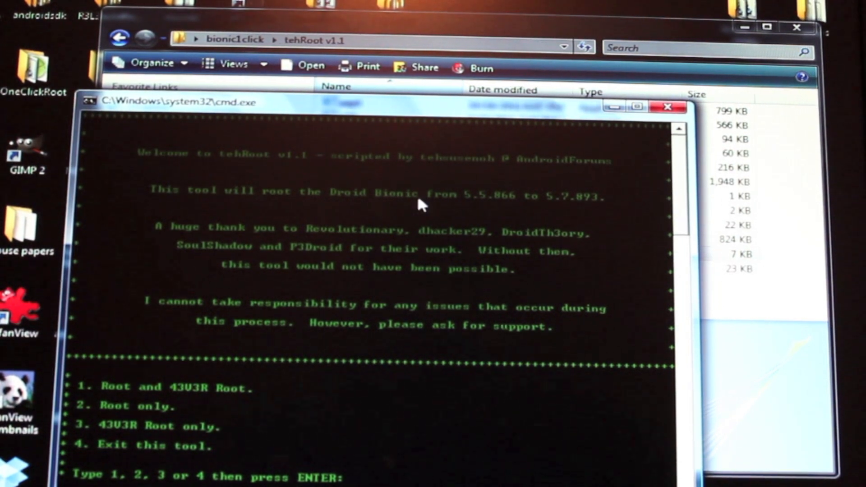
mouse_move(532, 211)
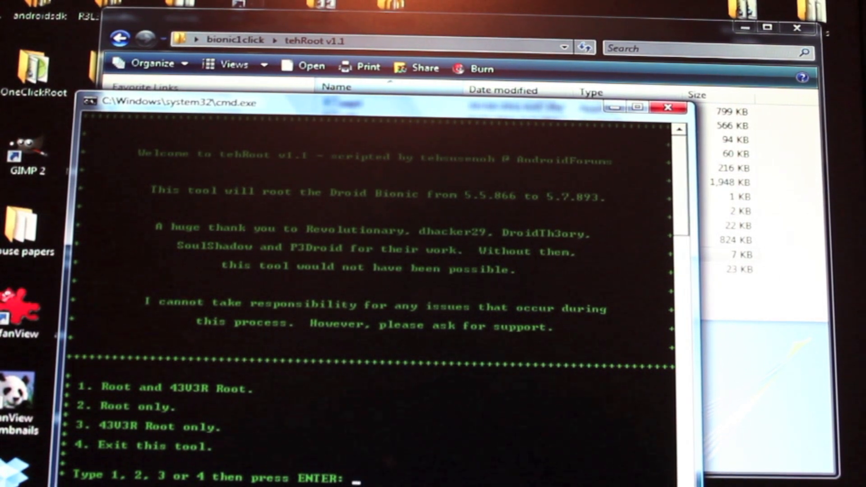
mouse_move(122, 397)
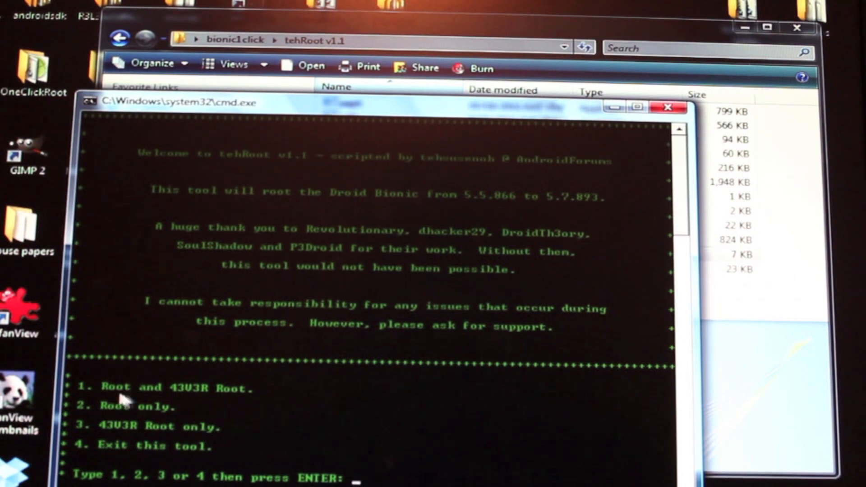
mouse_move(129, 432)
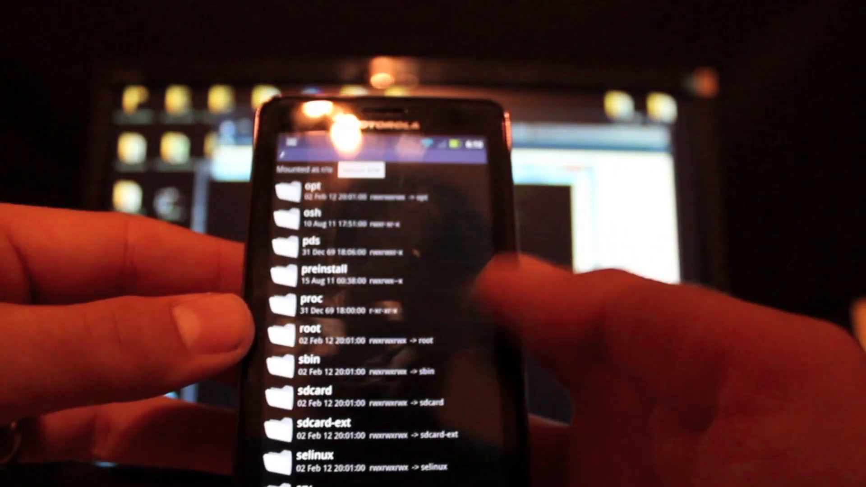
Step: Scroll the /system/bin file list to reach the file whose options will be opened
scroll("down", 3)
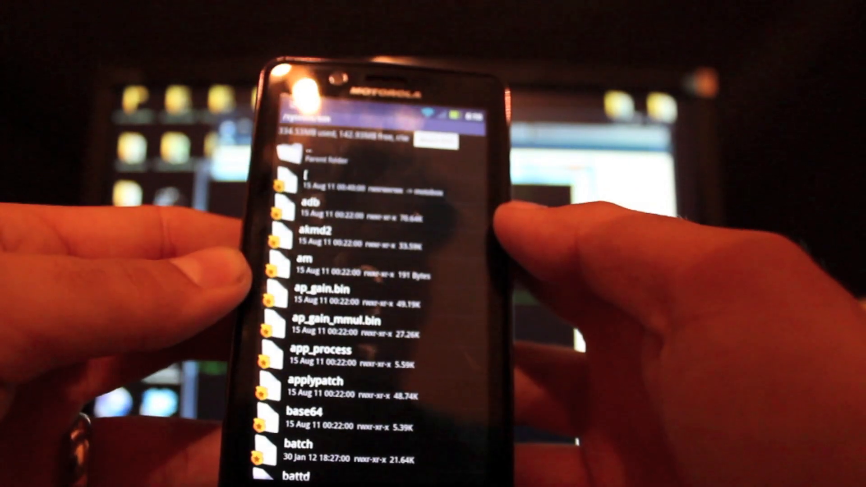
scroll("down", 3)
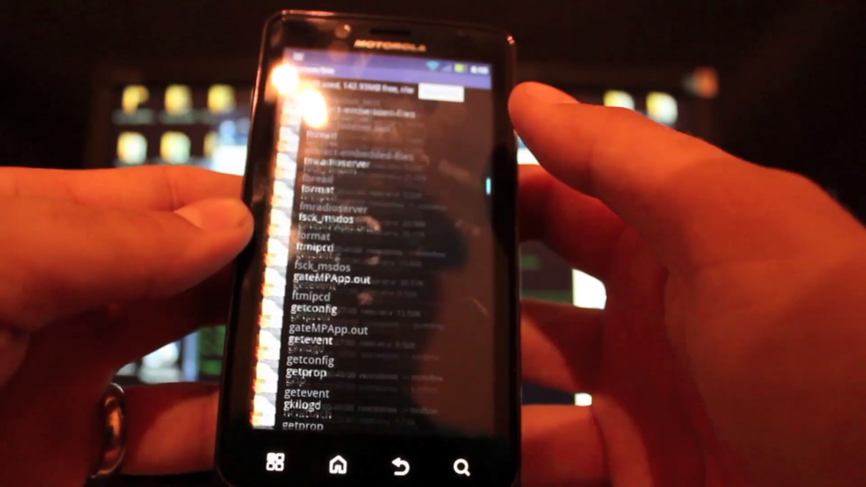
scroll("down", 3)
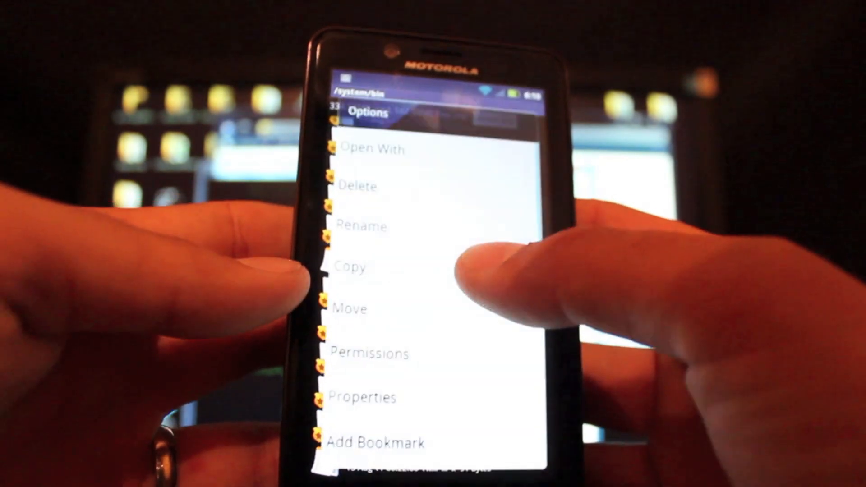
scroll("down", 3)
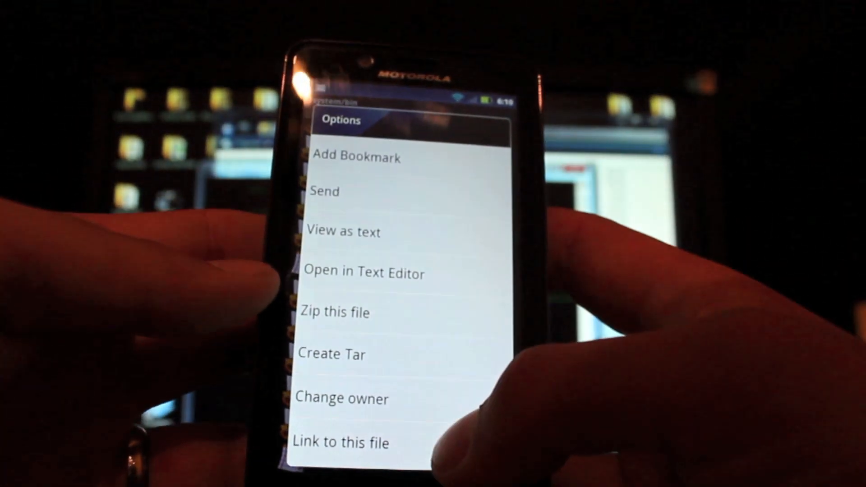
left_click(365, 273)
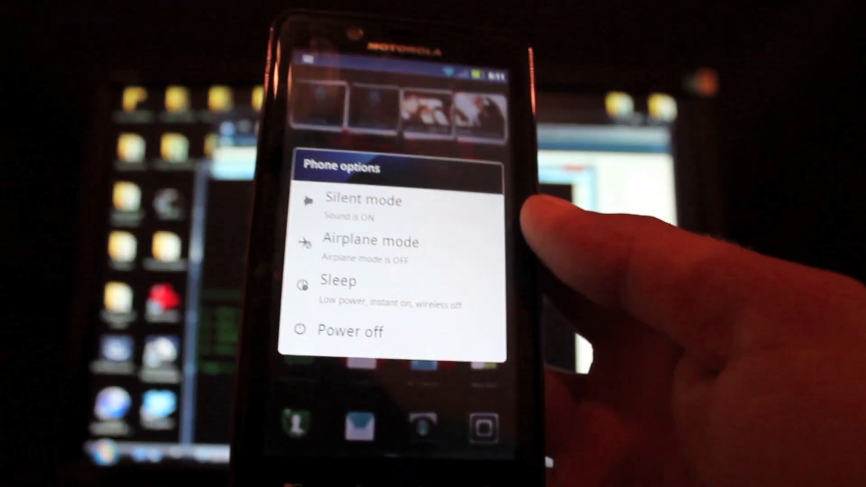
Step: Choose Power off in Phone options so the Droid Bionic shuts down
left_click(348, 331)
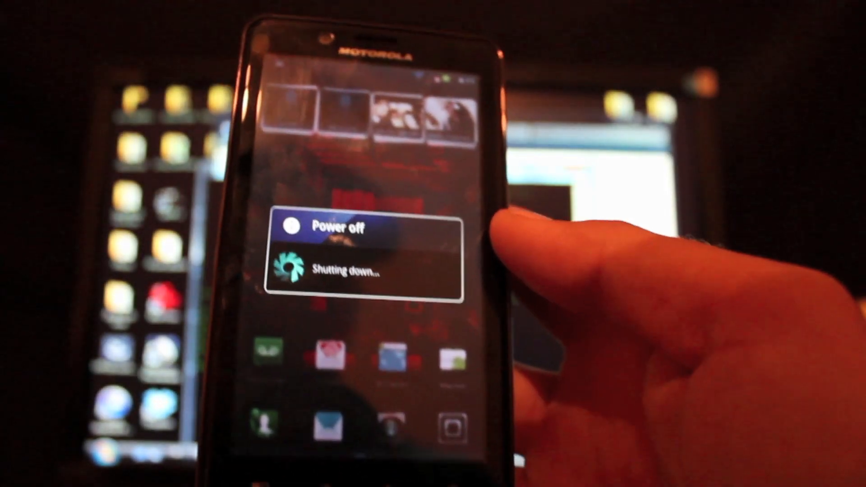